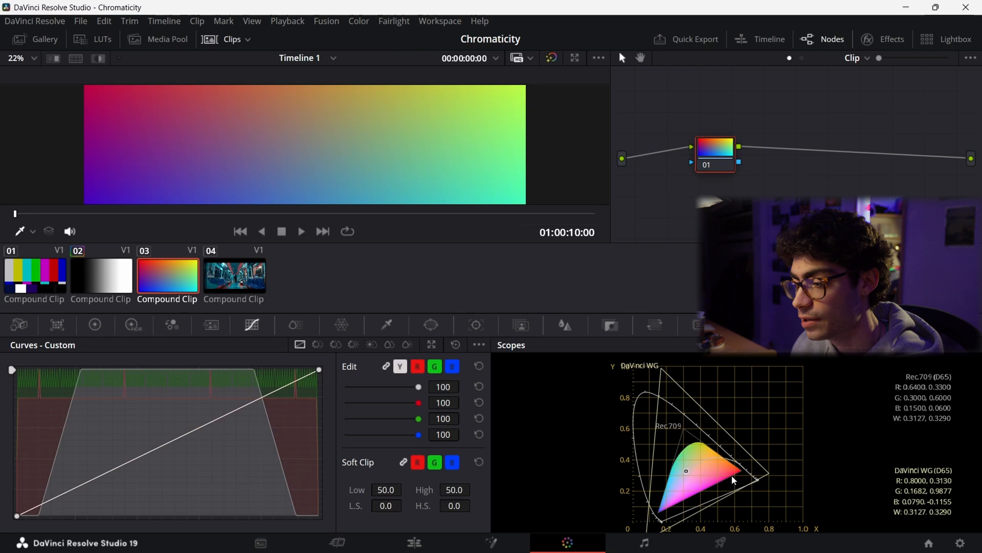
mouse_move(635, 448)
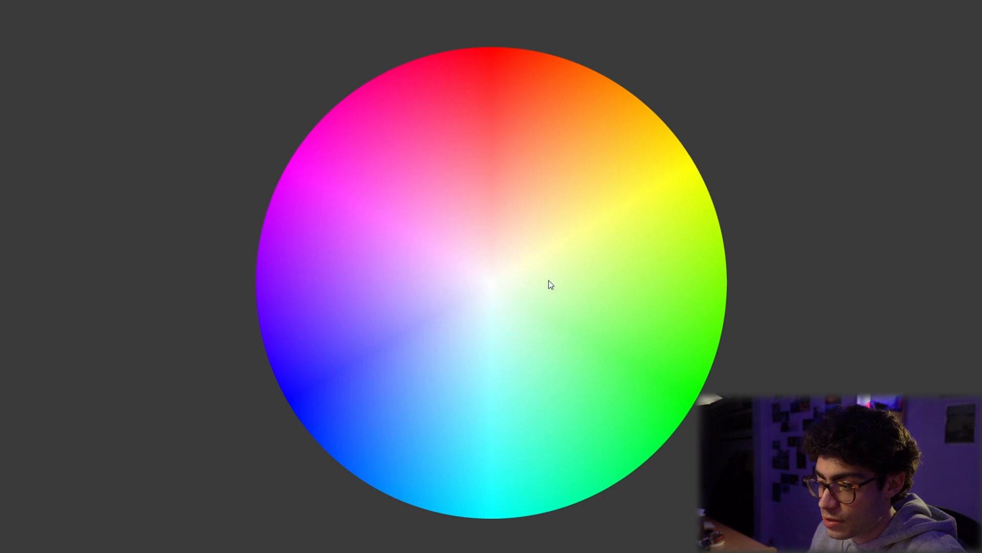
mouse_move(625, 216)
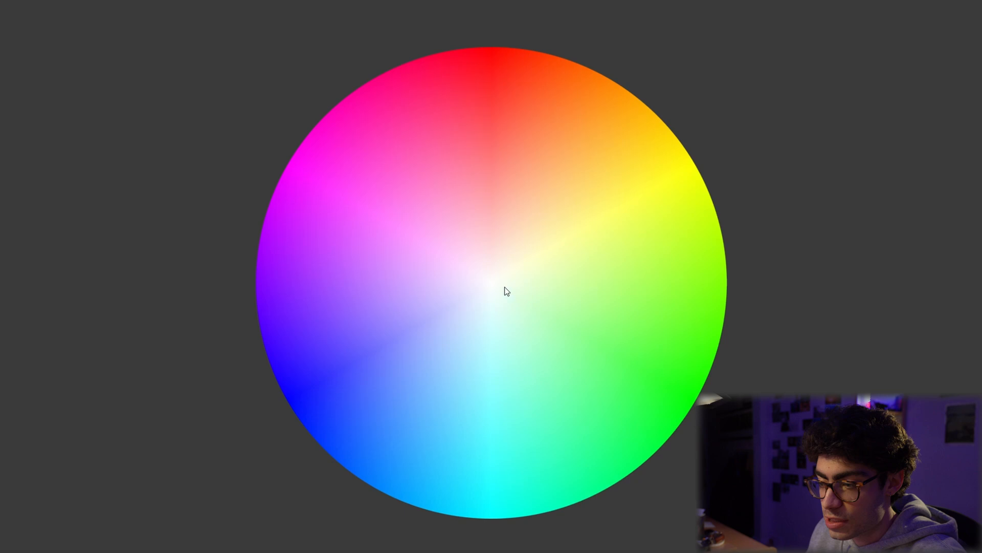
mouse_move(479, 343)
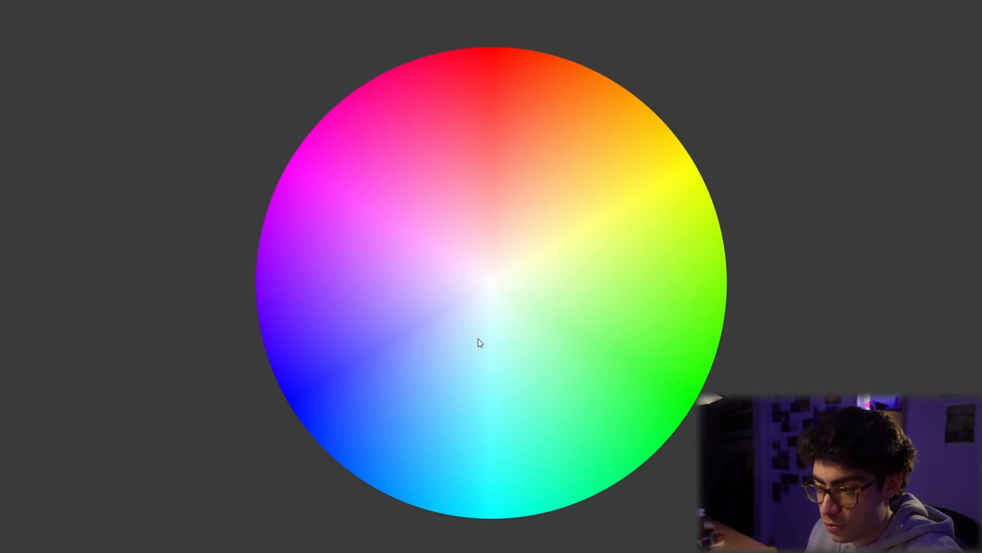
mouse_move(720, 330)
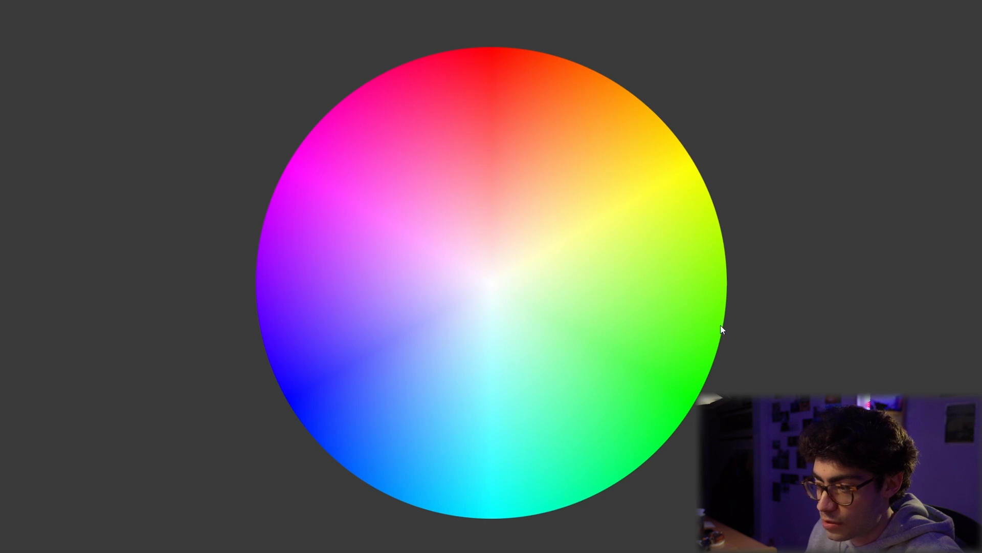
mouse_move(566, 80)
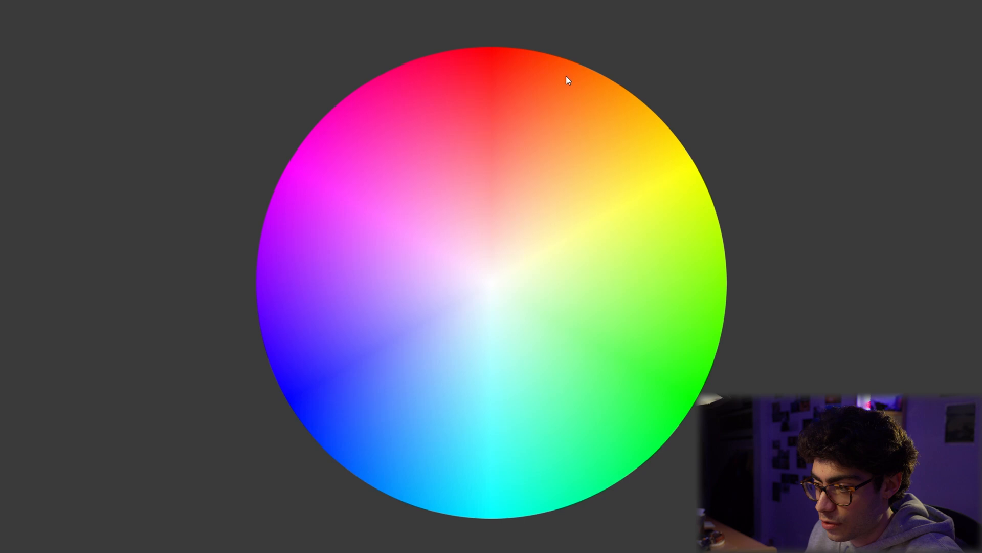
mouse_move(485, 73)
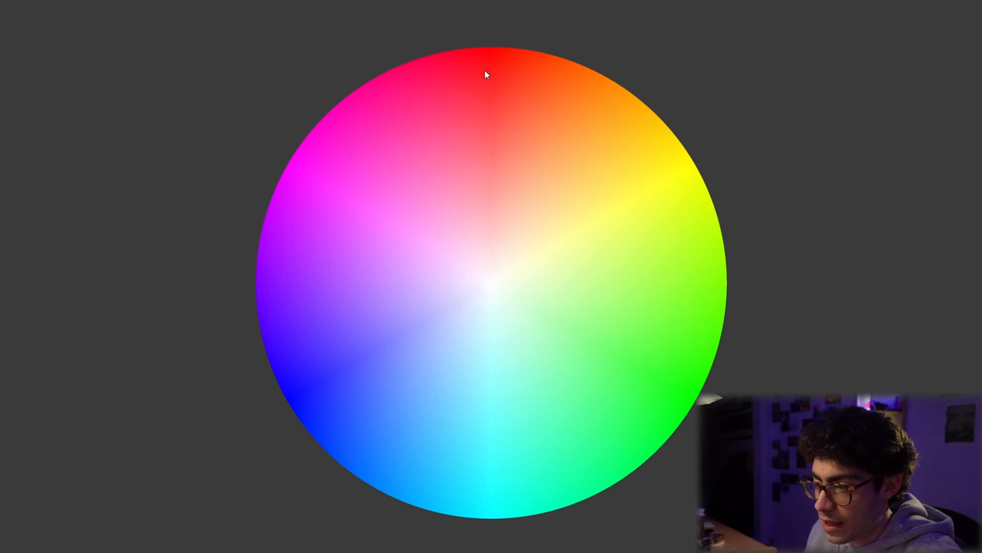
mouse_move(545, 109)
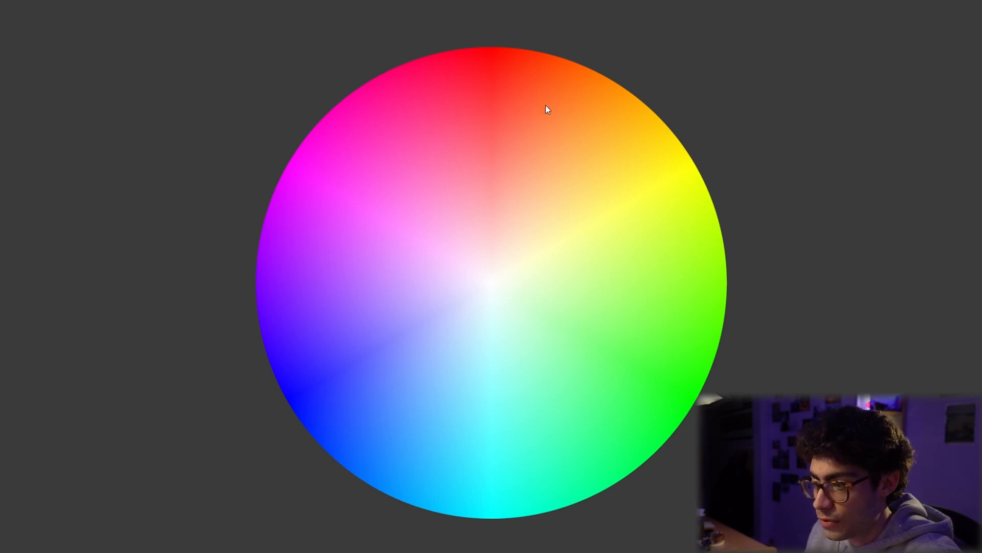
mouse_move(642, 202)
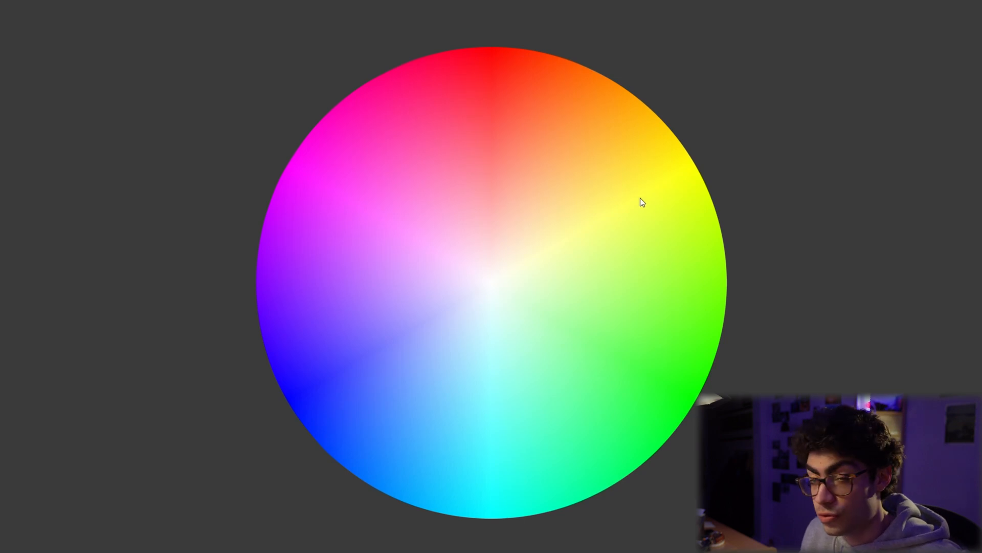
mouse_move(648, 174)
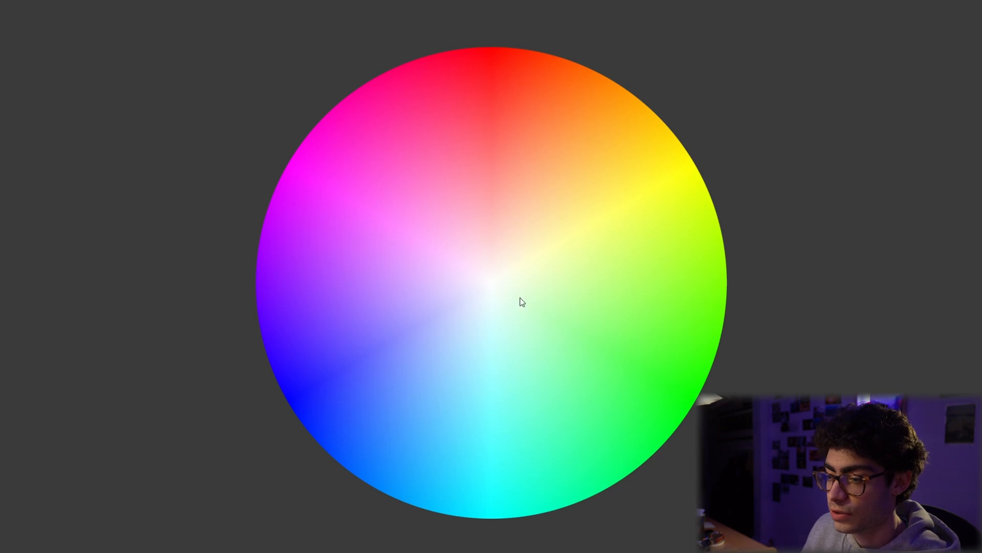
mouse_move(385, 367)
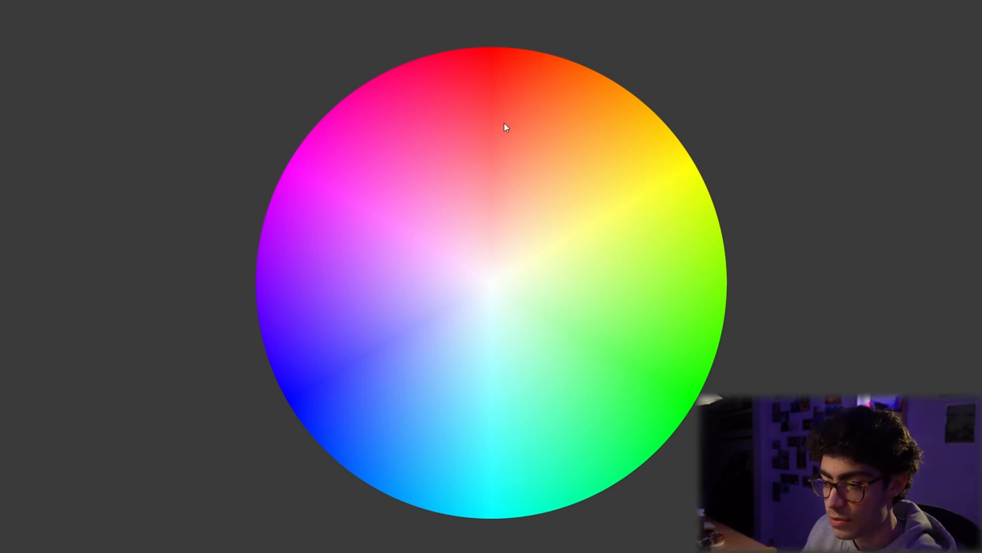
mouse_move(655, 253)
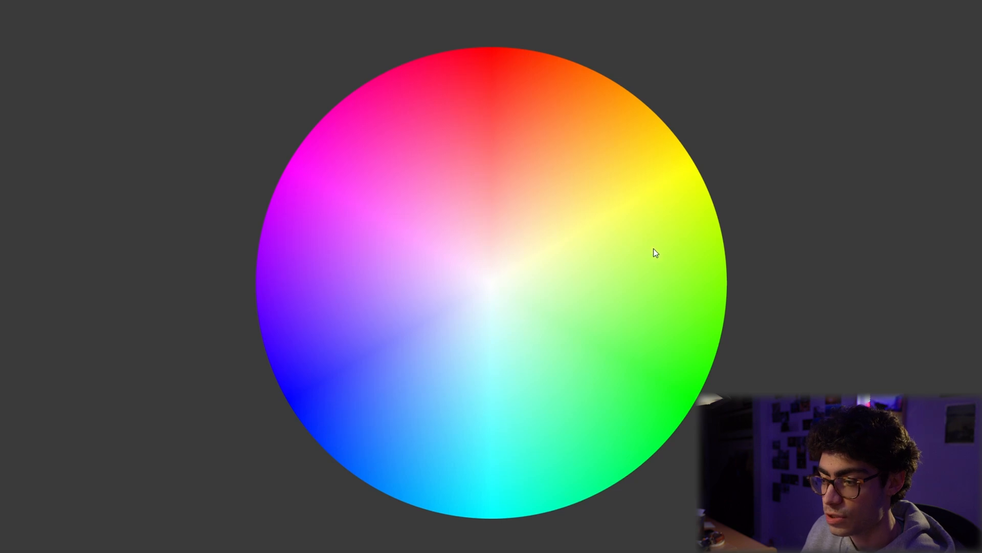
mouse_move(428, 342)
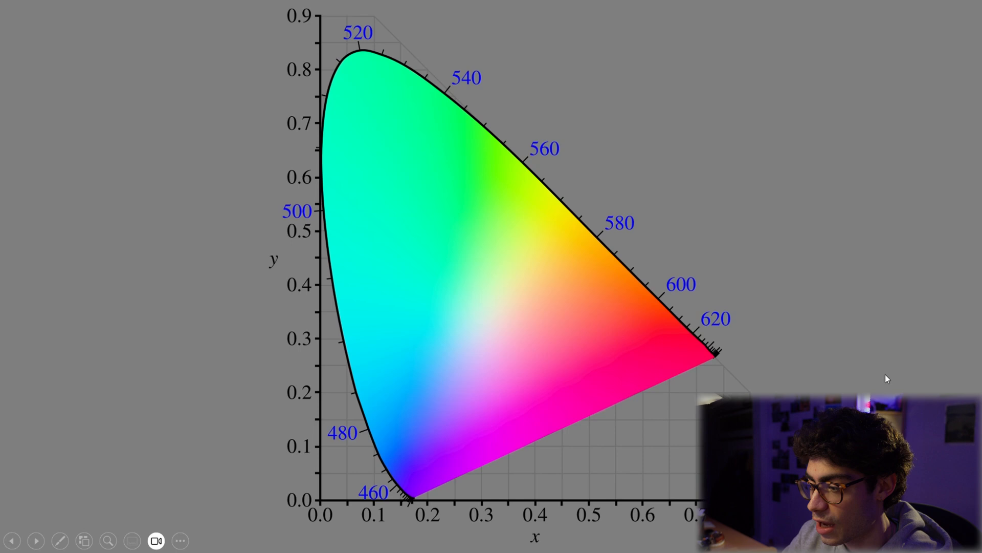
mouse_move(557, 333)
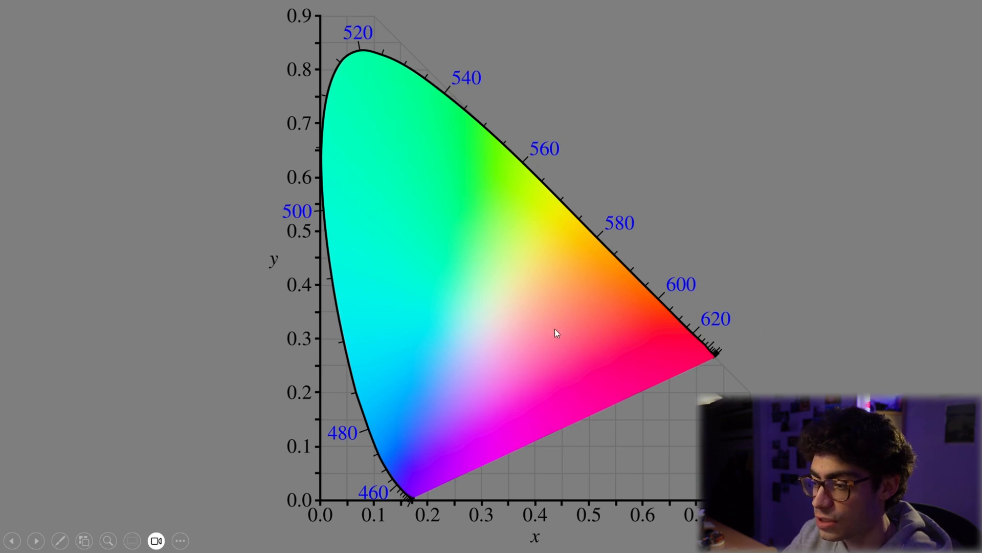
mouse_move(506, 251)
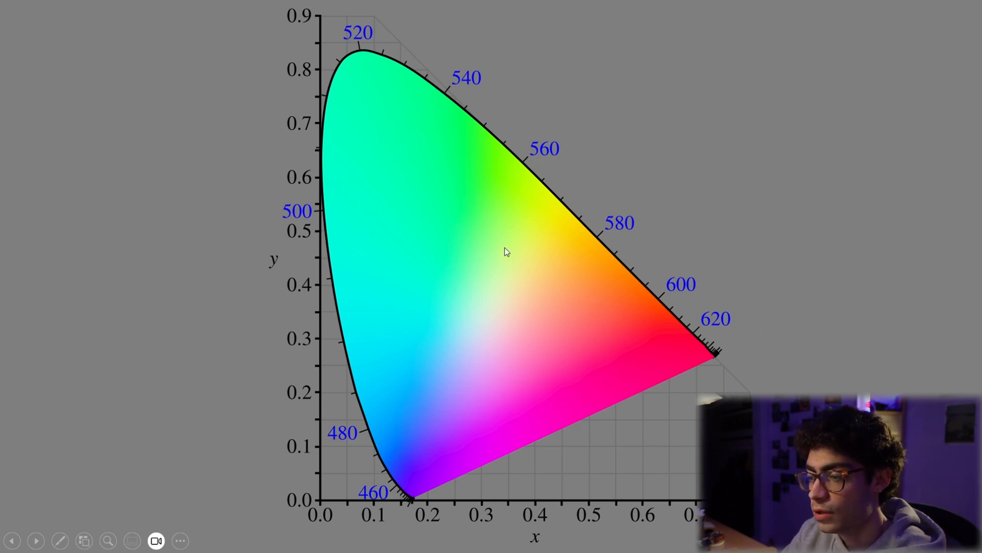
mouse_move(696, 360)
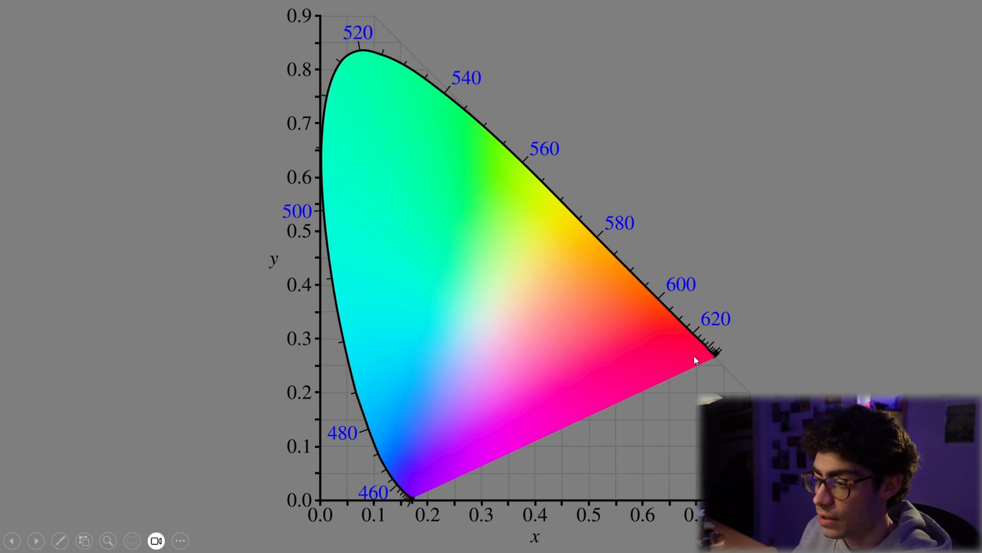
mouse_move(348, 323)
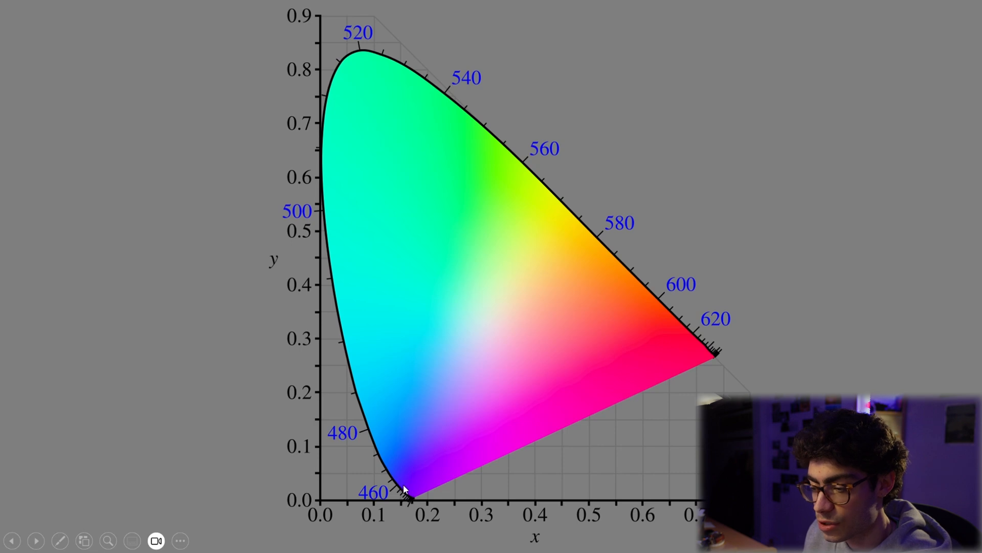
mouse_move(701, 351)
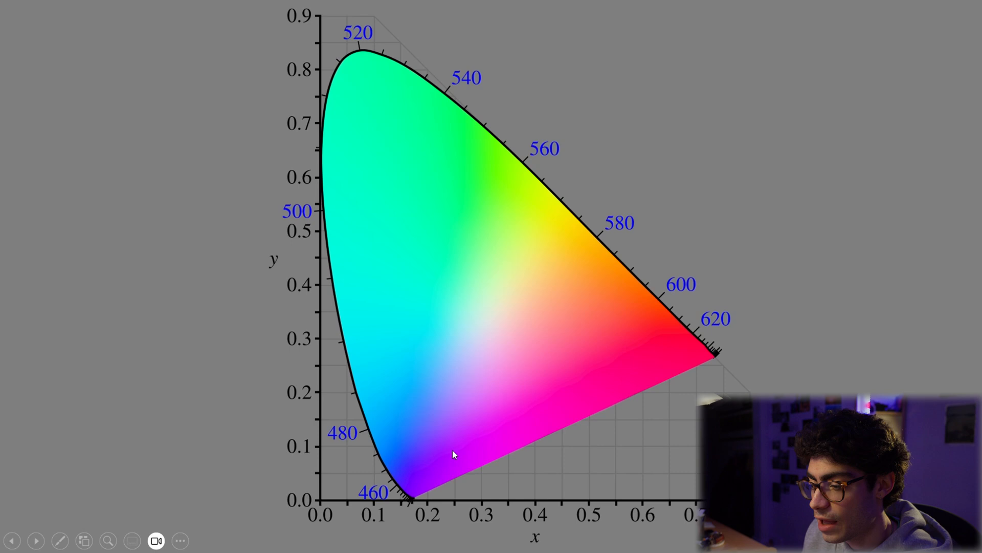
mouse_move(670, 376)
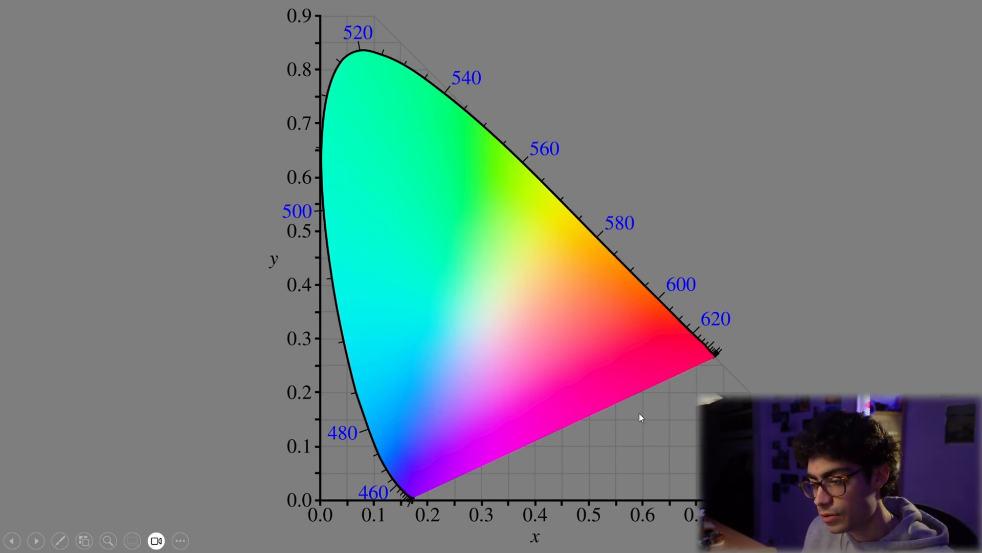
mouse_move(699, 396)
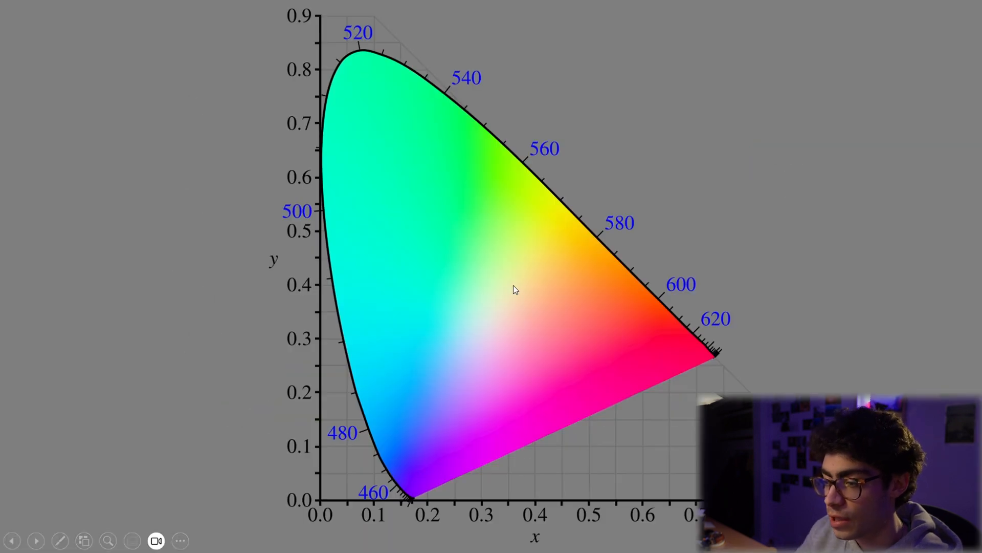
mouse_move(497, 319)
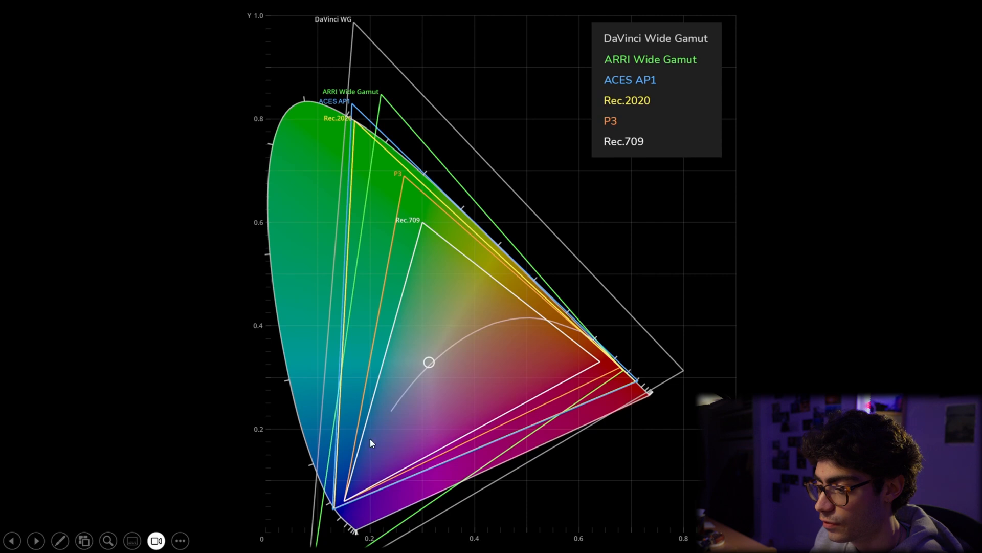
mouse_move(431, 230)
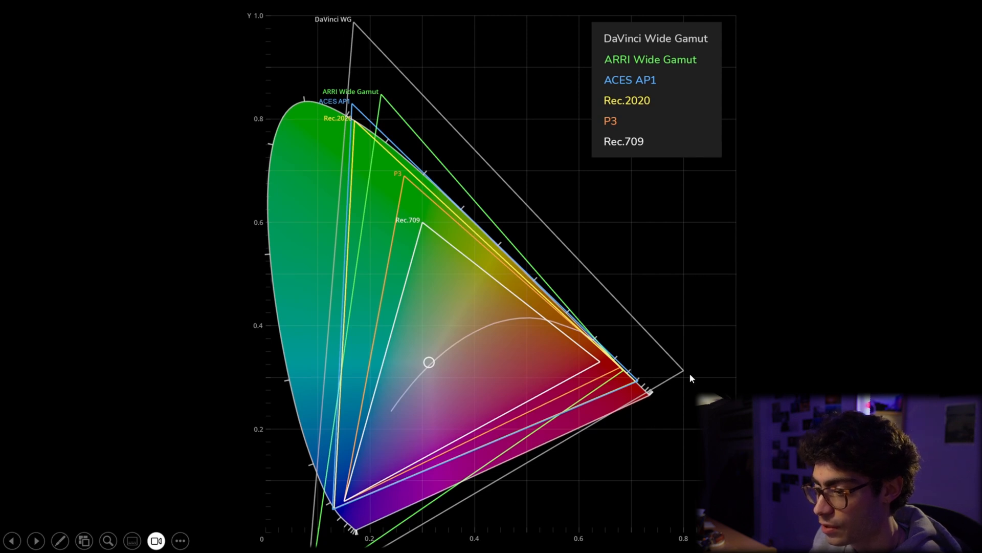
mouse_move(359, 219)
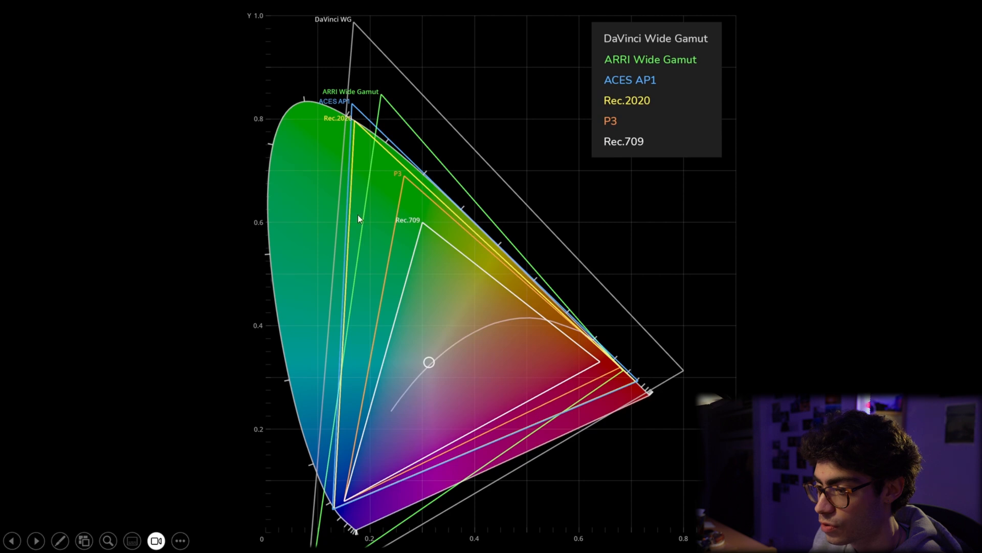
mouse_move(277, 150)
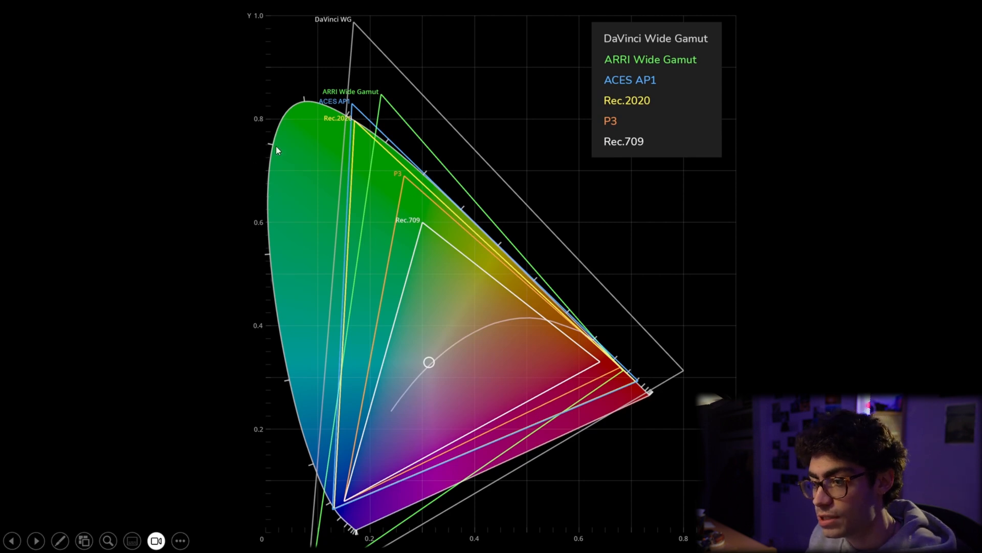
mouse_move(350, 193)
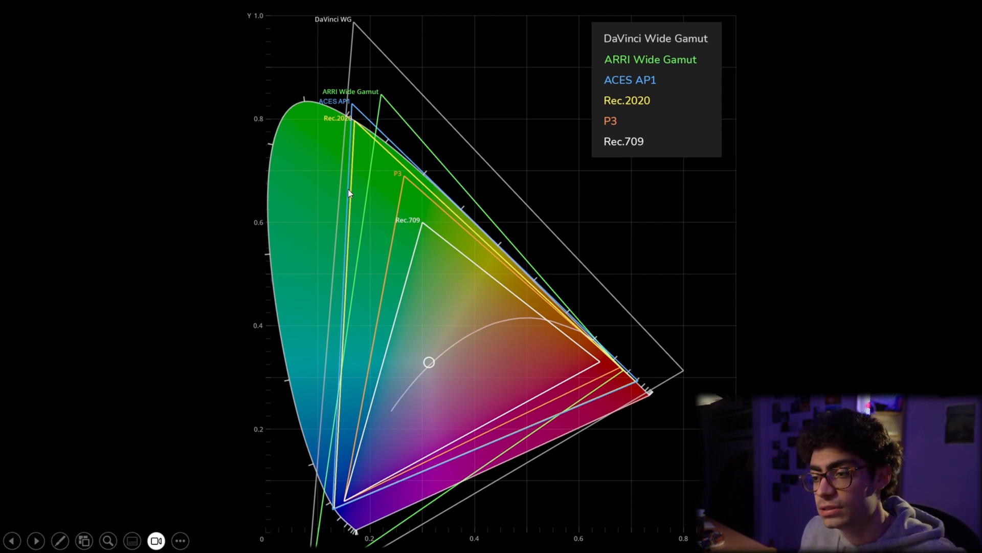
mouse_move(429, 240)
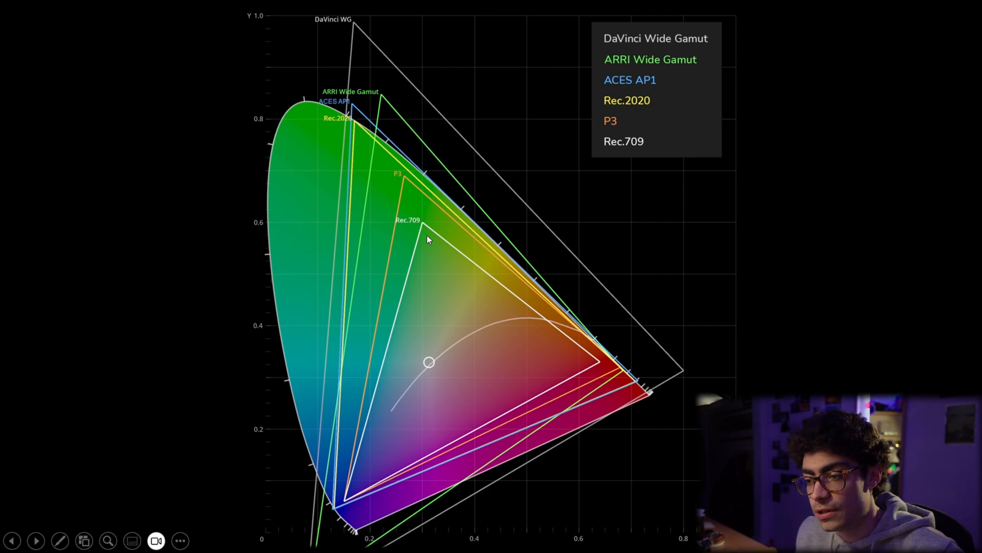
mouse_move(434, 246)
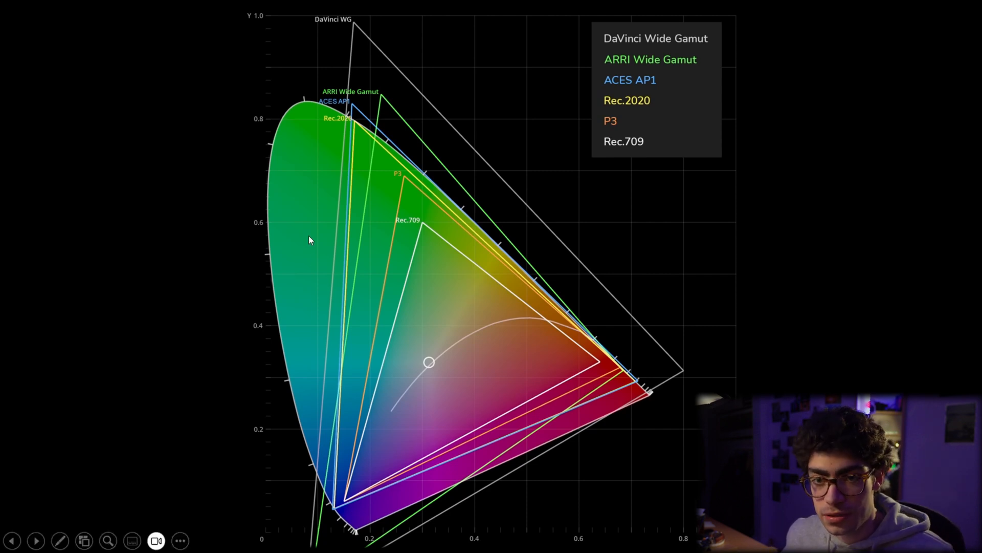
mouse_move(360, 136)
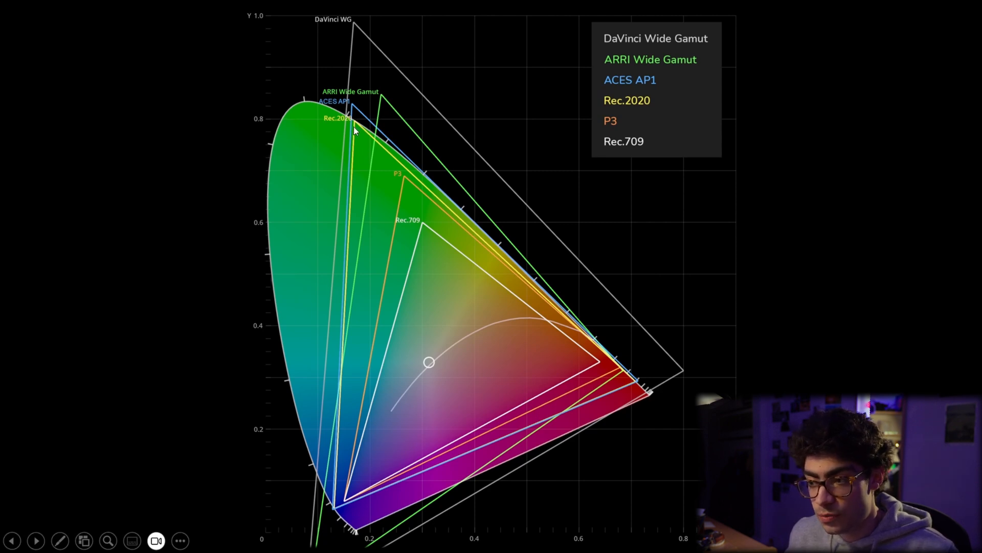
mouse_move(594, 405)
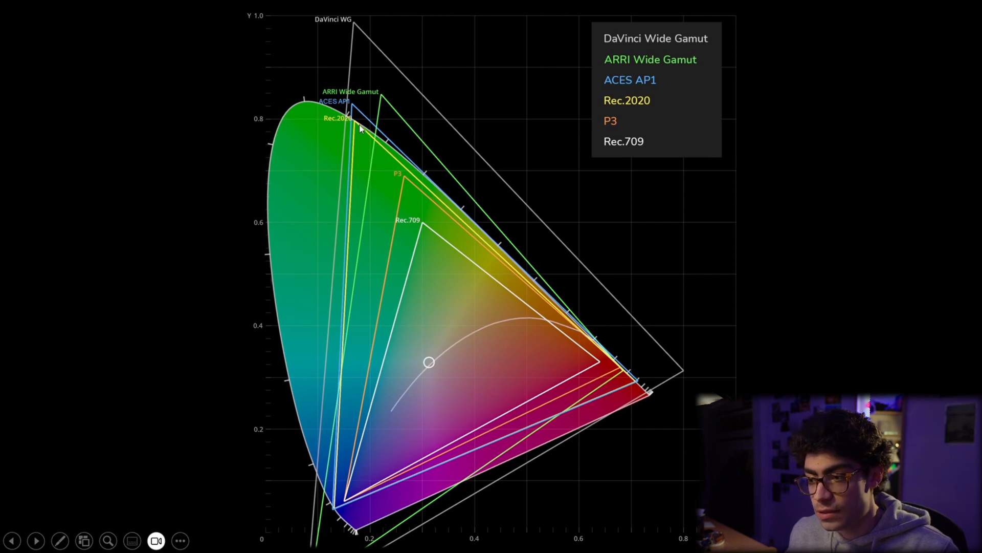
mouse_move(359, 127)
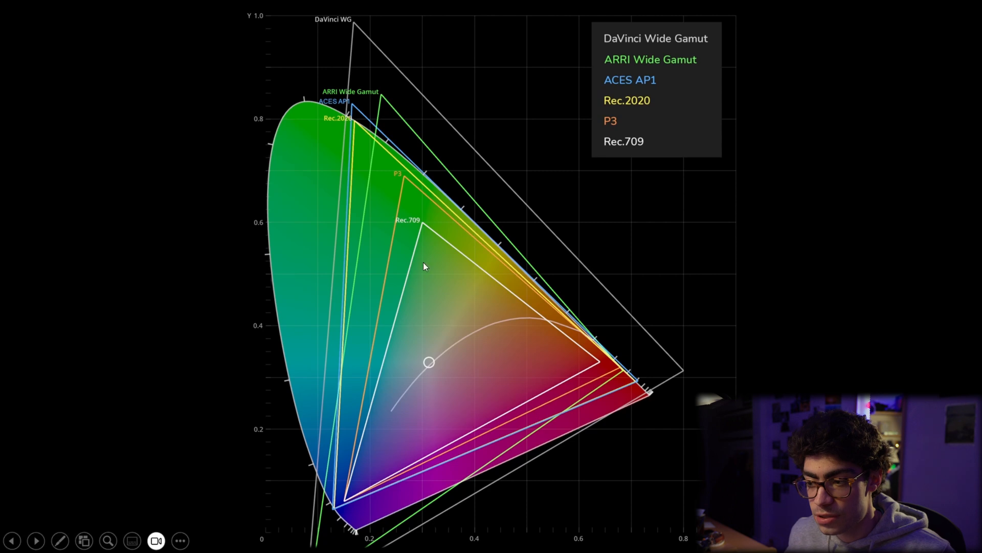
mouse_move(440, 283)
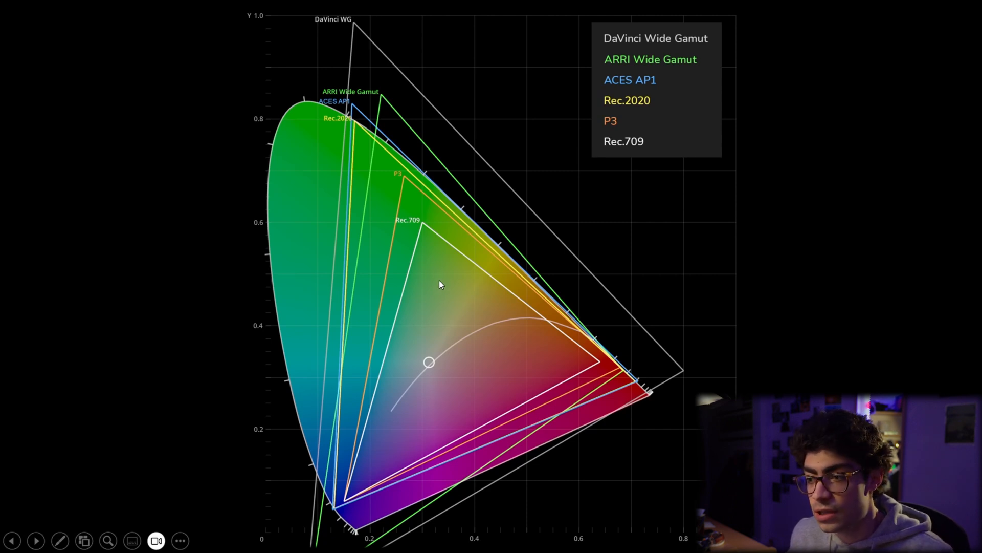
mouse_move(371, 52)
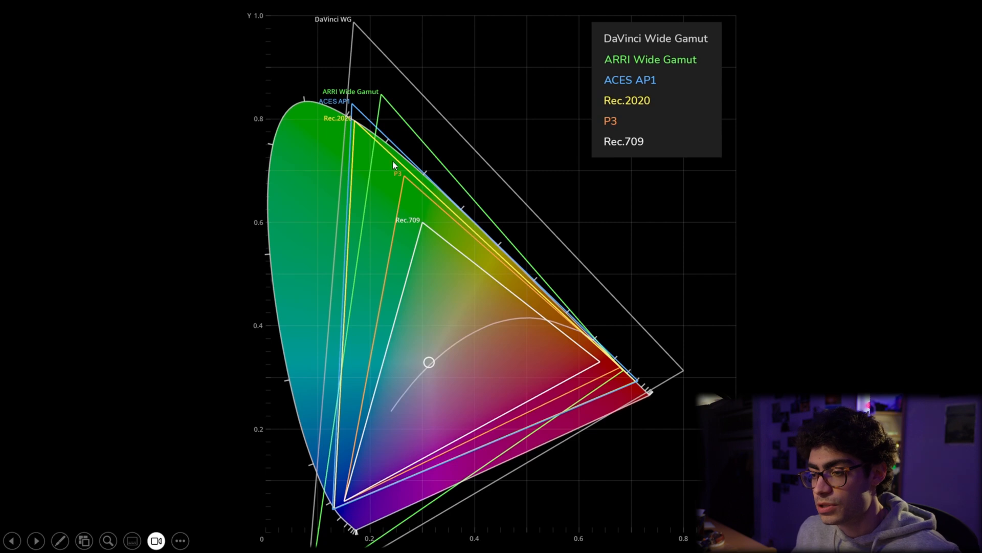
mouse_move(350, 208)
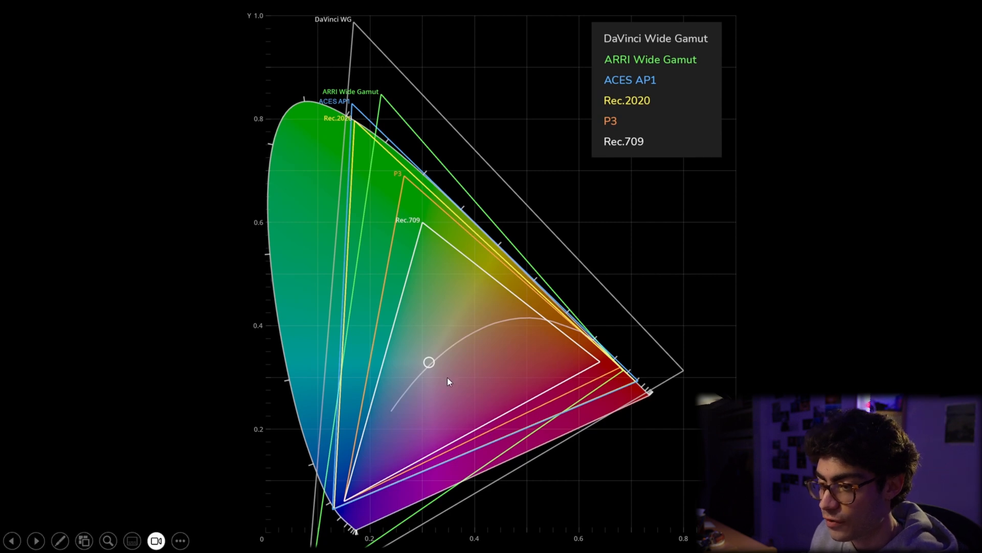
mouse_move(485, 239)
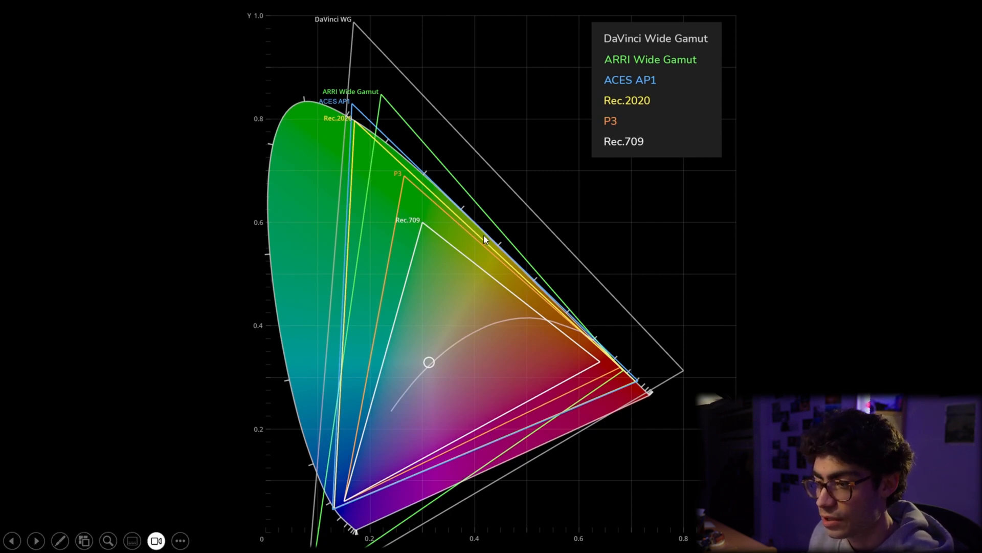
mouse_move(360, 38)
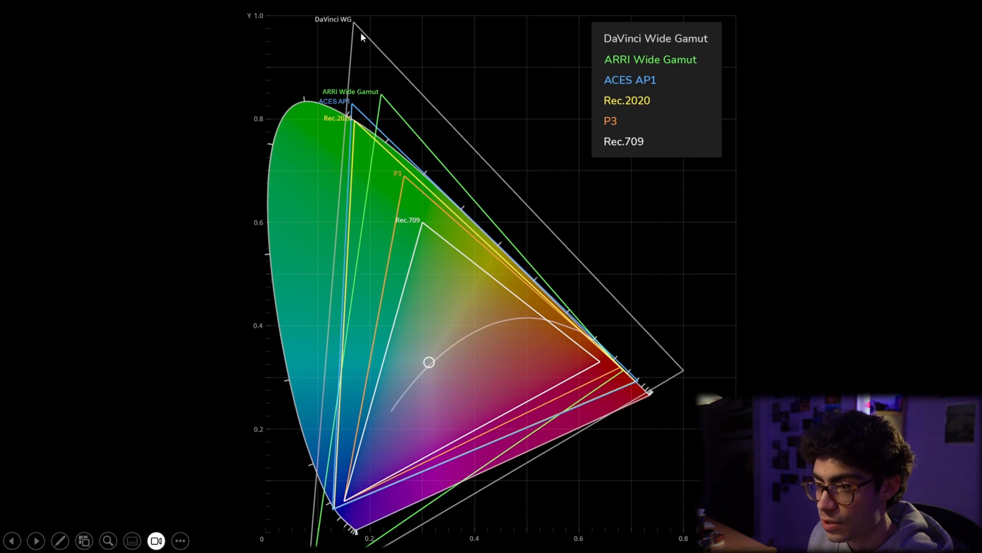
mouse_move(579, 372)
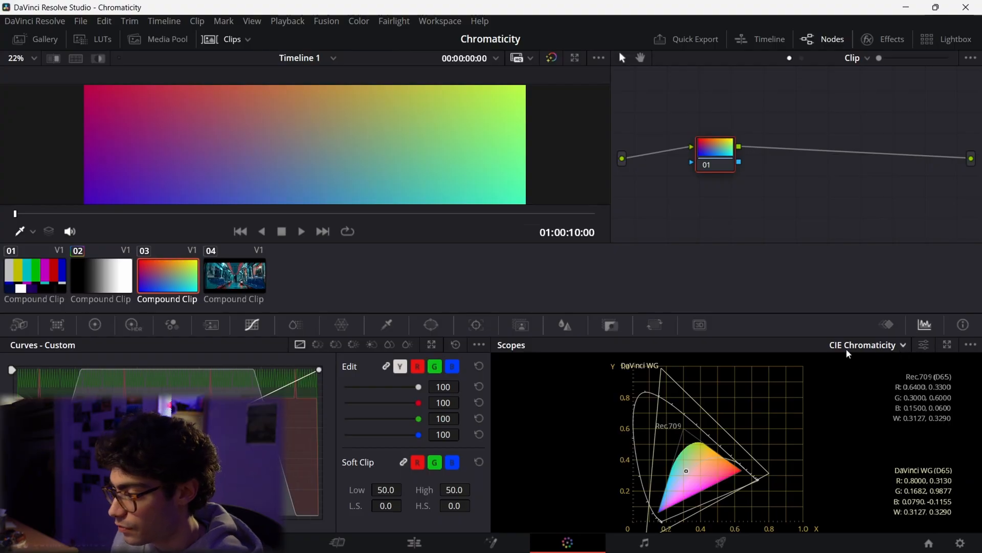
Step: Toggle the scope type between CIE Chromaticity and Vectorscope for the gradient clip
click(867, 345)
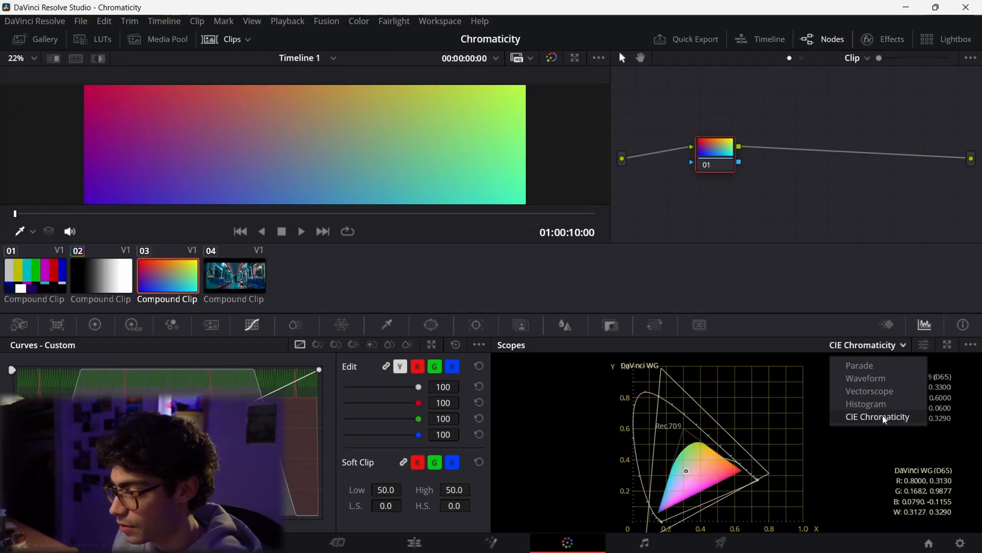
click(877, 417)
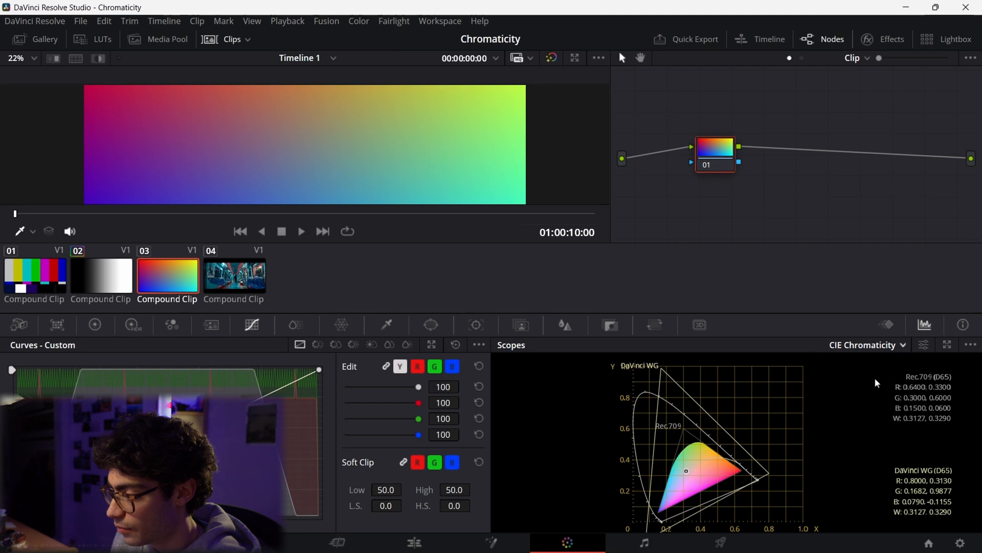
click(869, 345)
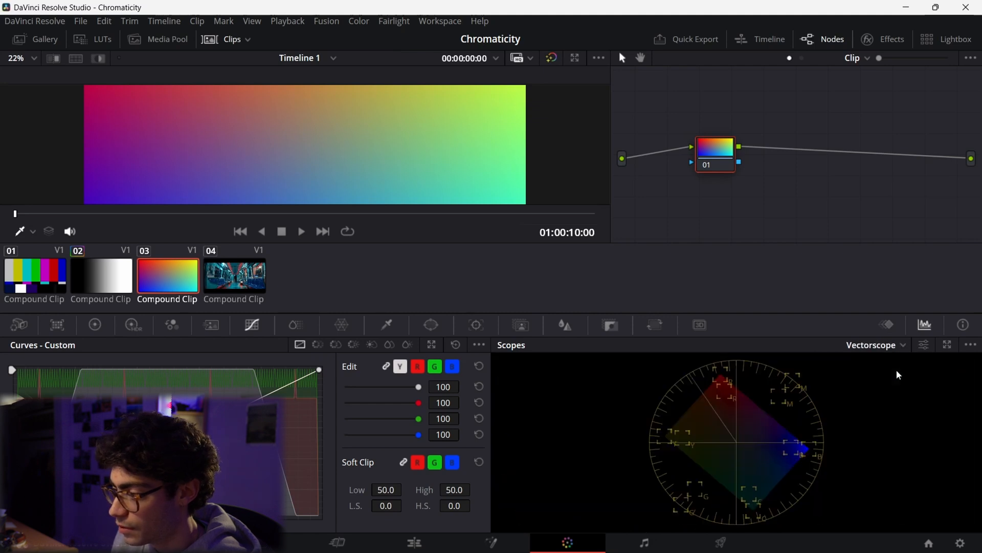
click(870, 345)
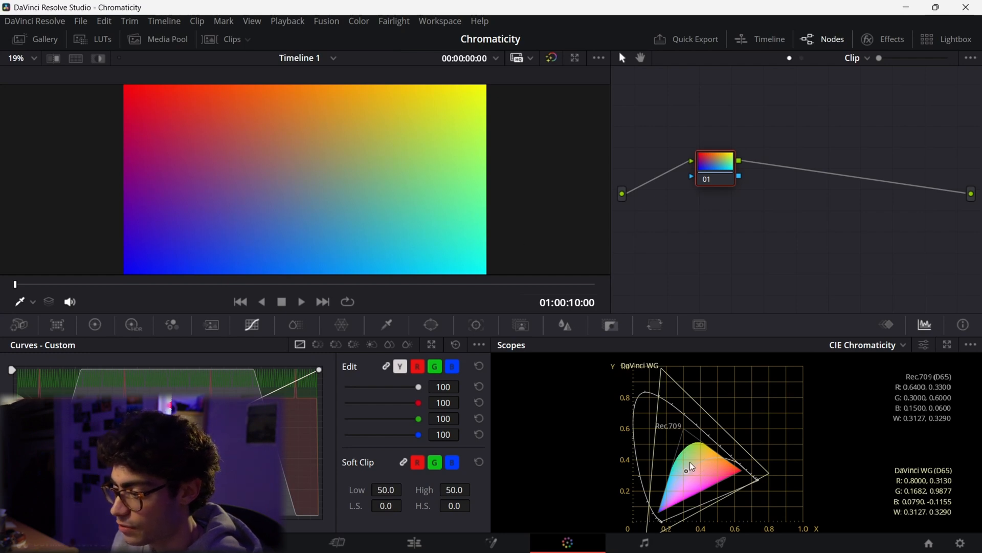
Step: Set the scope to Vectorscope and expand the scopes into a larger window
click(867, 345)
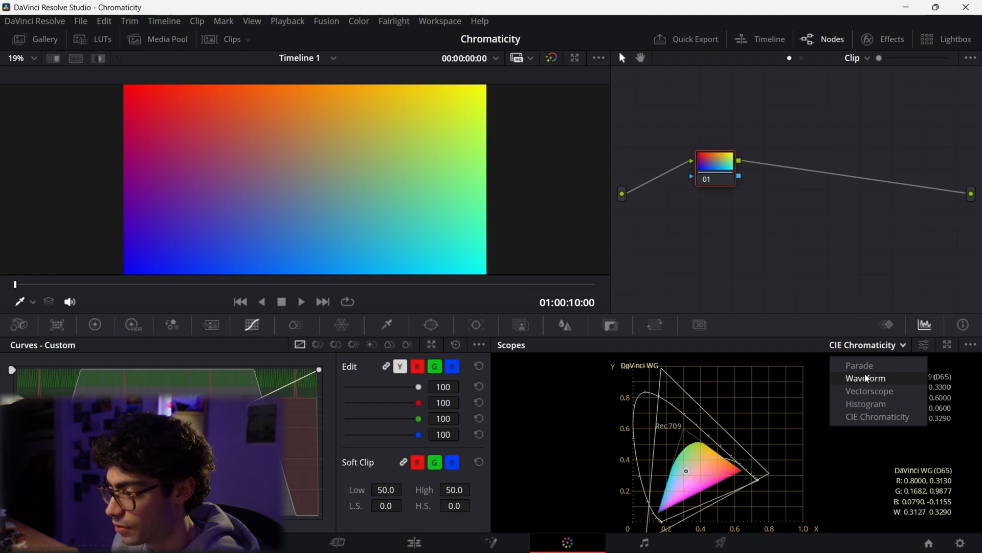
click(869, 390)
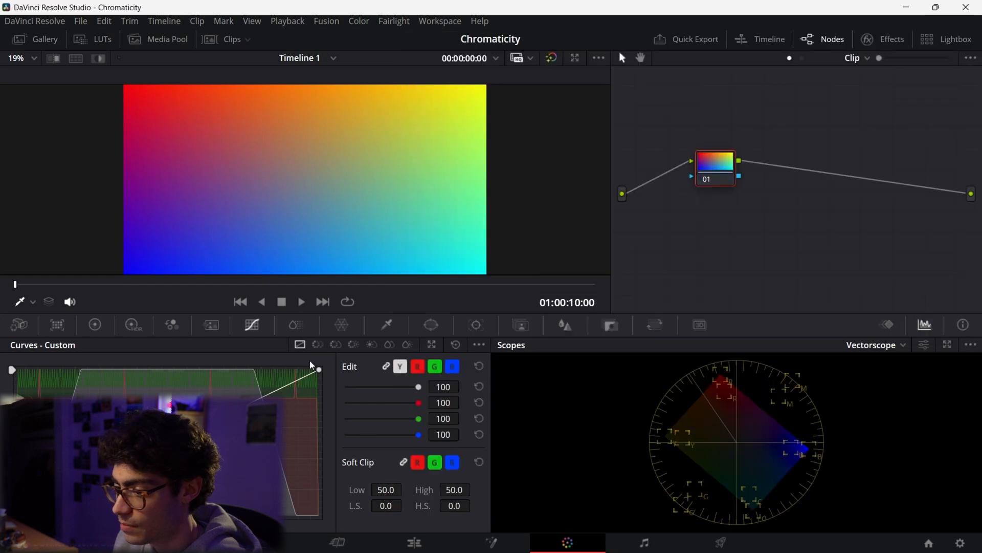
click(94, 325)
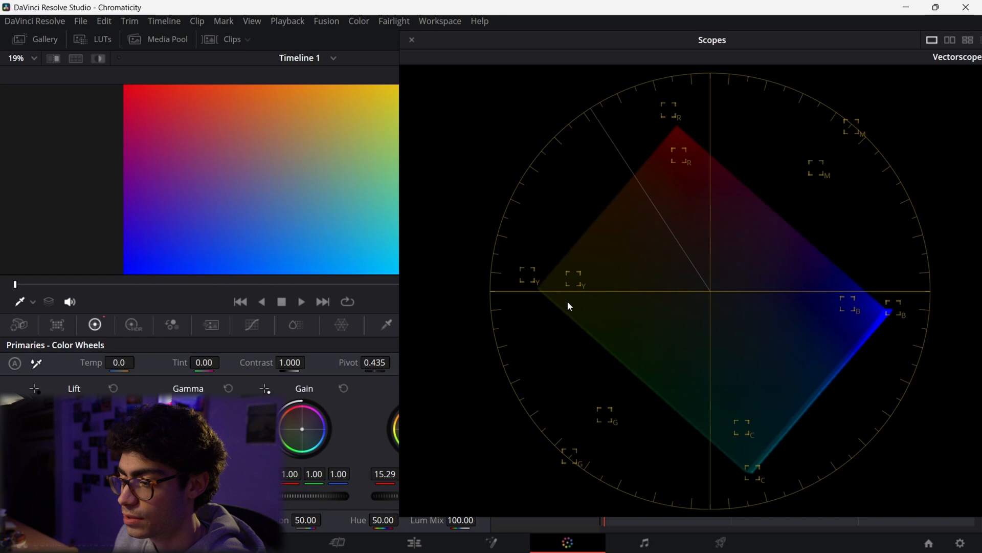
mouse_move(894, 323)
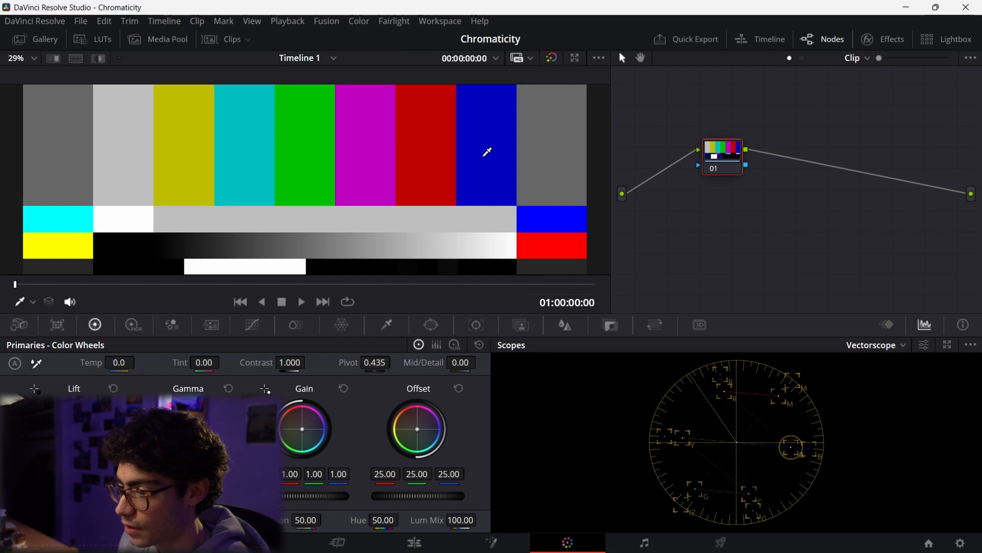
mouse_move(729, 411)
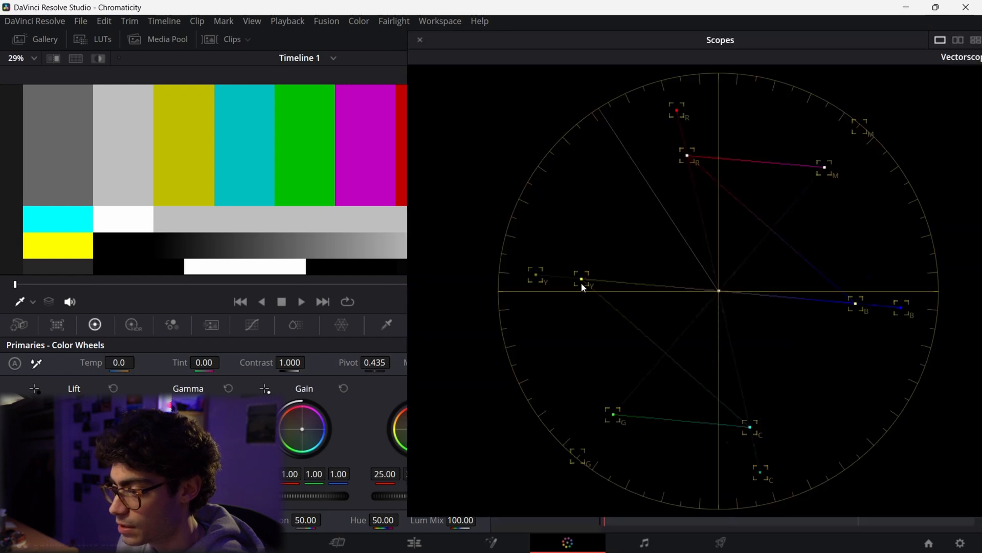
mouse_move(540, 279)
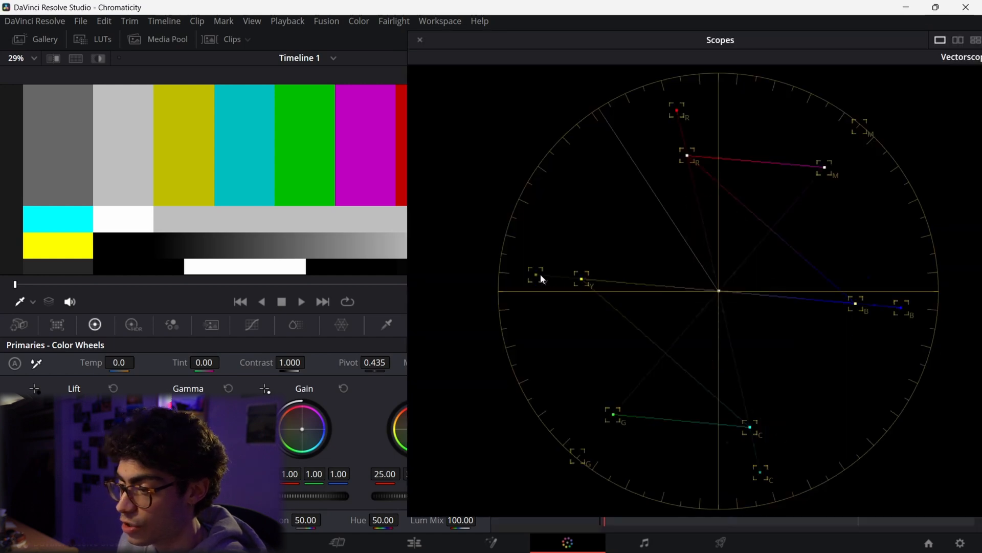
Step: Check the scope display options, close the enlarged scopes view and return to the normal panel
click(911, 40)
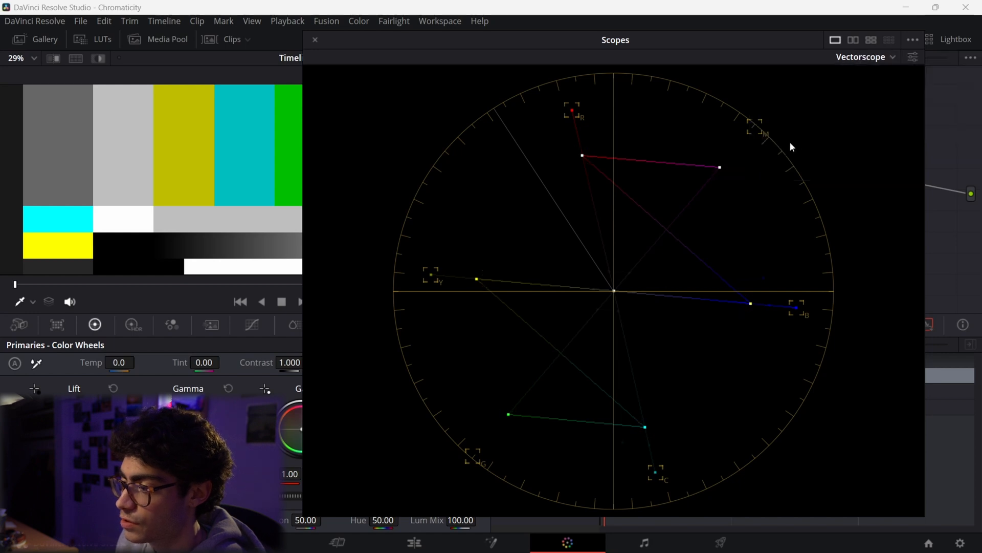
click(913, 40)
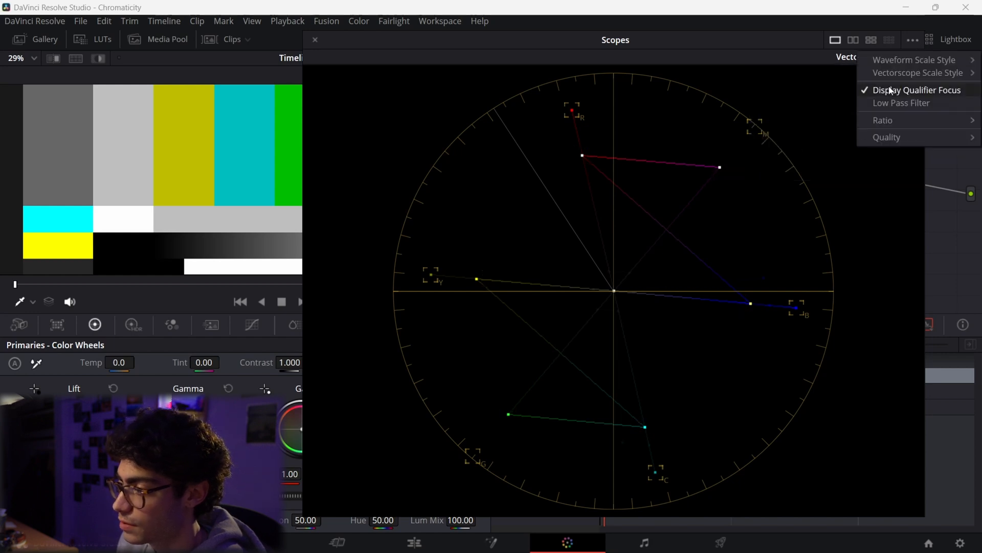
click(916, 90)
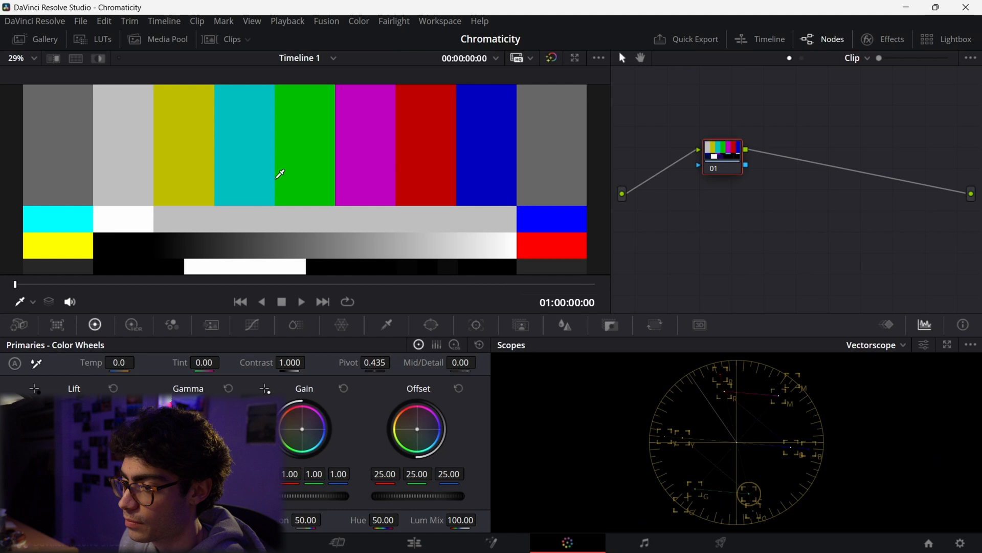
mouse_move(927, 336)
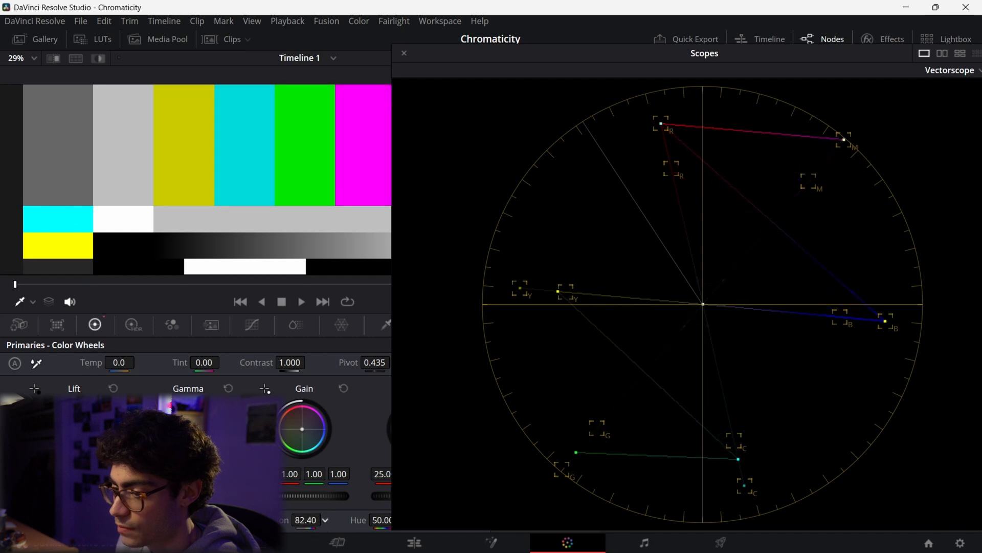
click(65, 222)
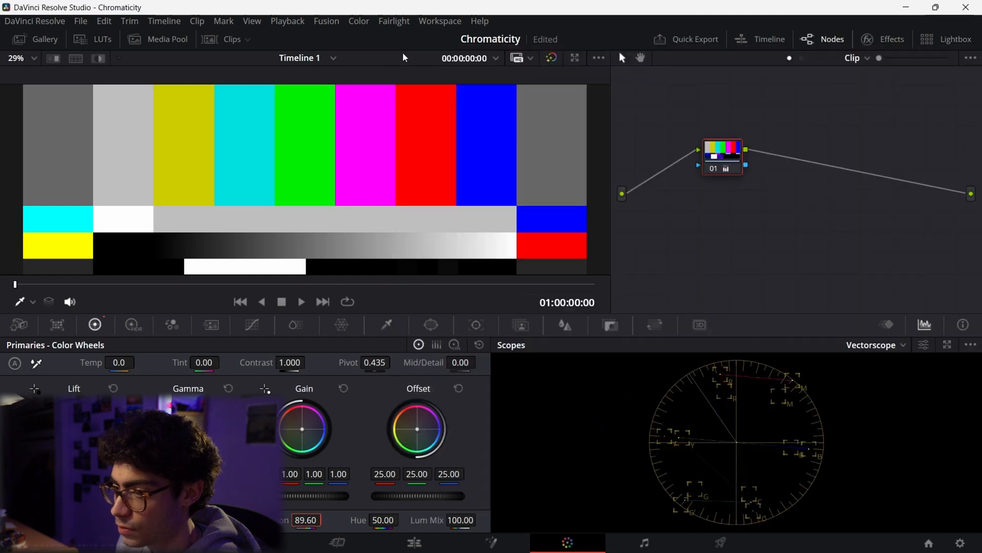
Step: Bring up the subway train clip and compare its CIE Chromaticity and Vectorscope readouts
click(875, 345)
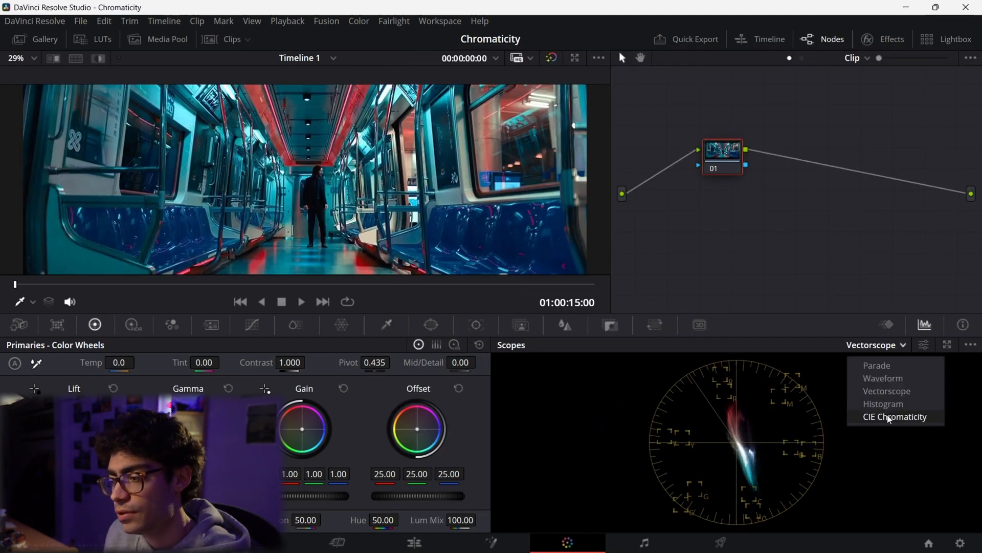
click(894, 416)
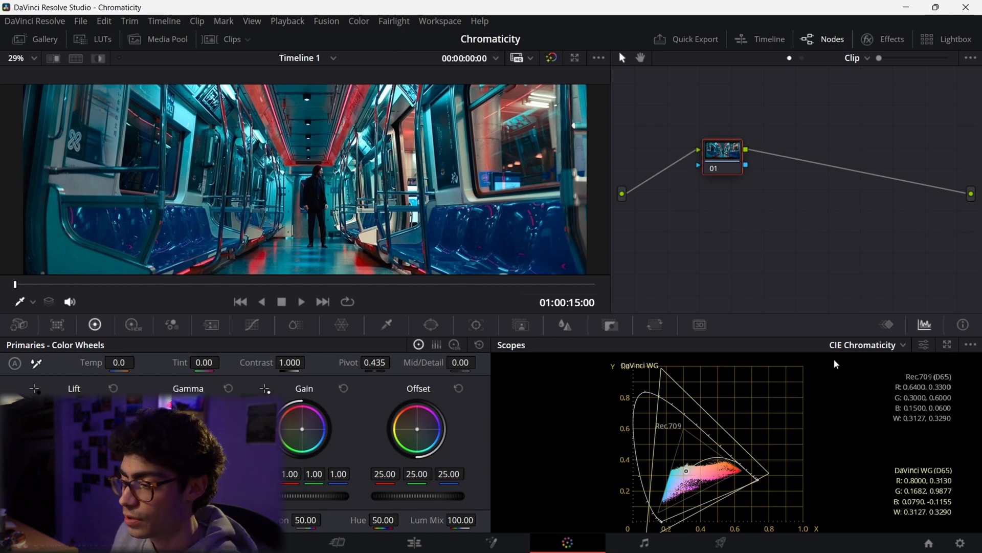
click(867, 345)
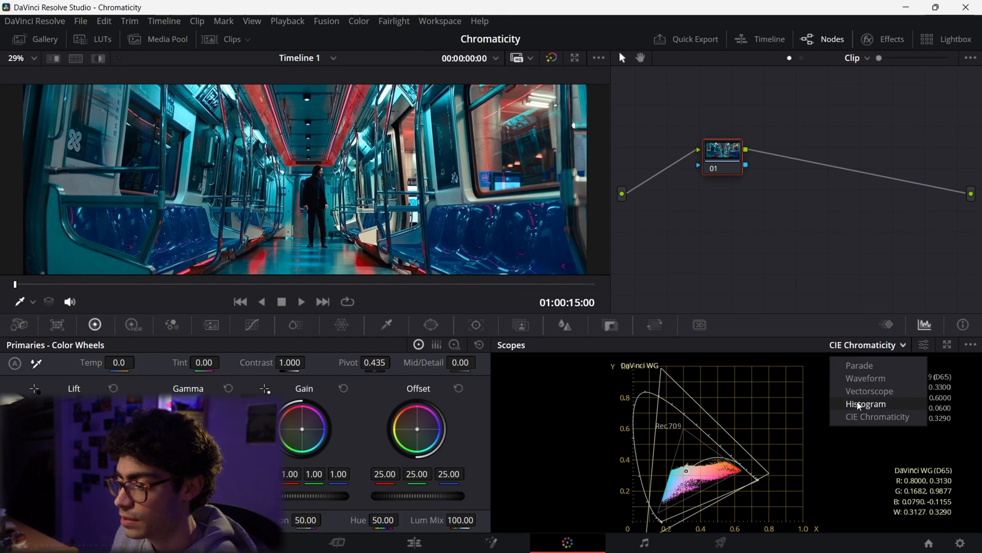
click(869, 390)
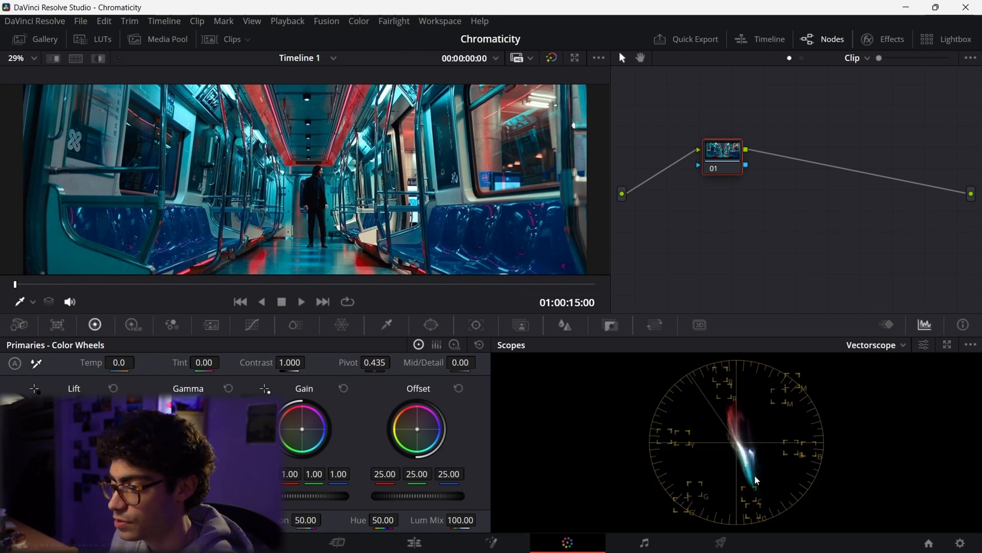
click(873, 345)
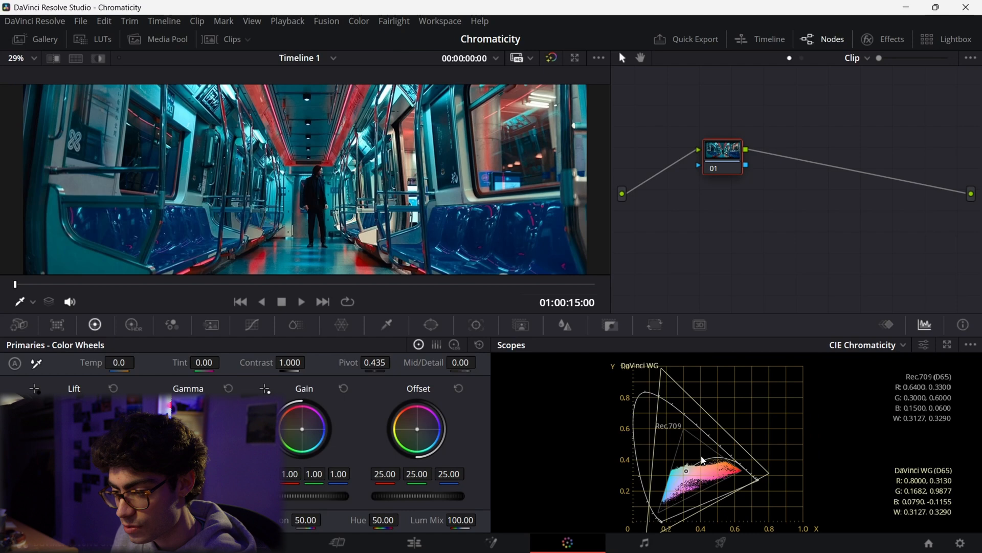
Step: Push the Offset wheel toward red, green and blue, then reset it and show the vectorscope
drag(417, 428, 426, 432)
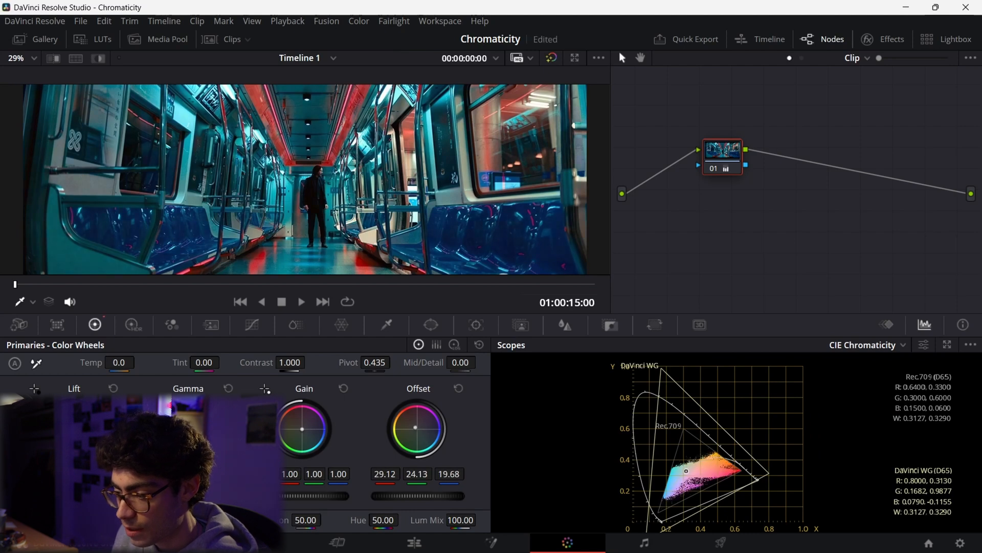
drag(416, 427, 408, 436)
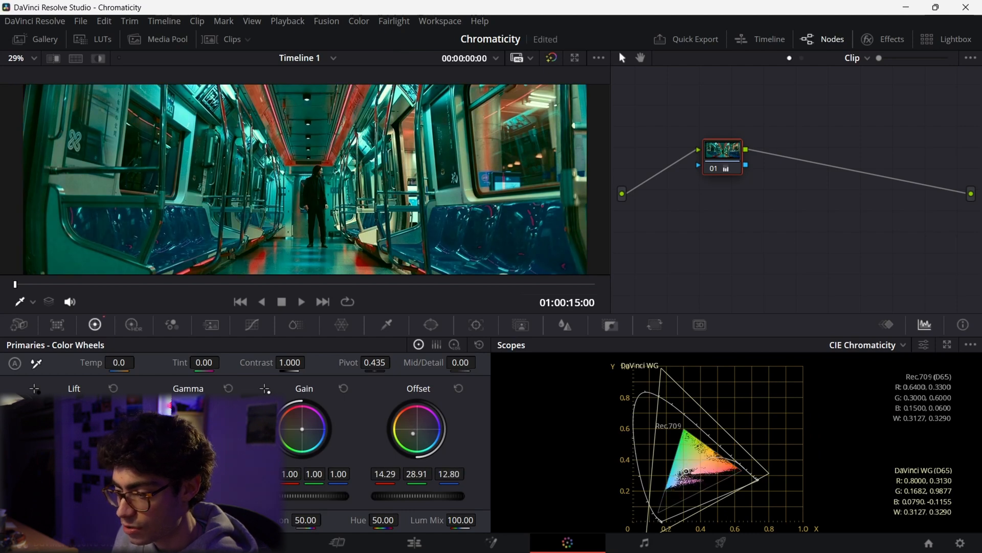
drag(417, 430, 421, 435)
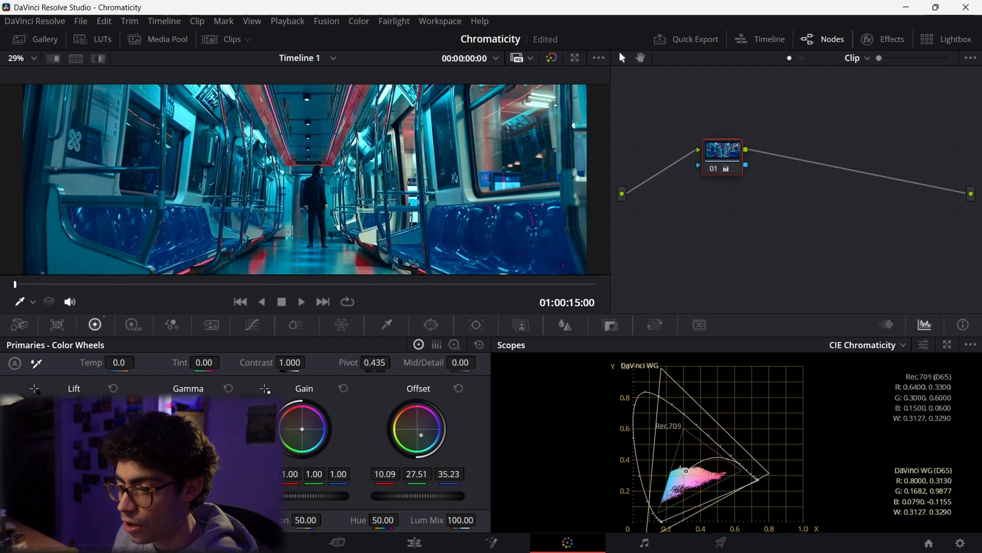
click(867, 344)
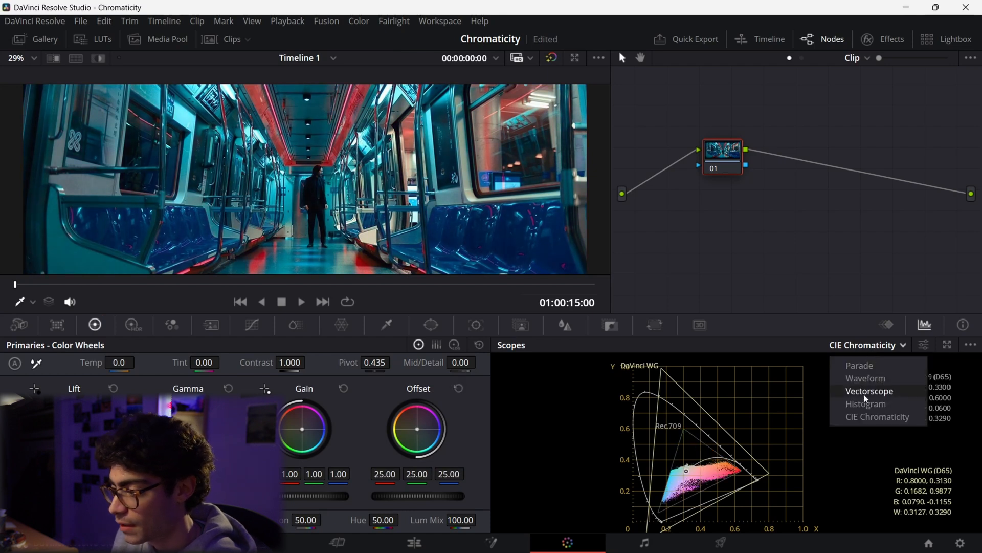
click(870, 391)
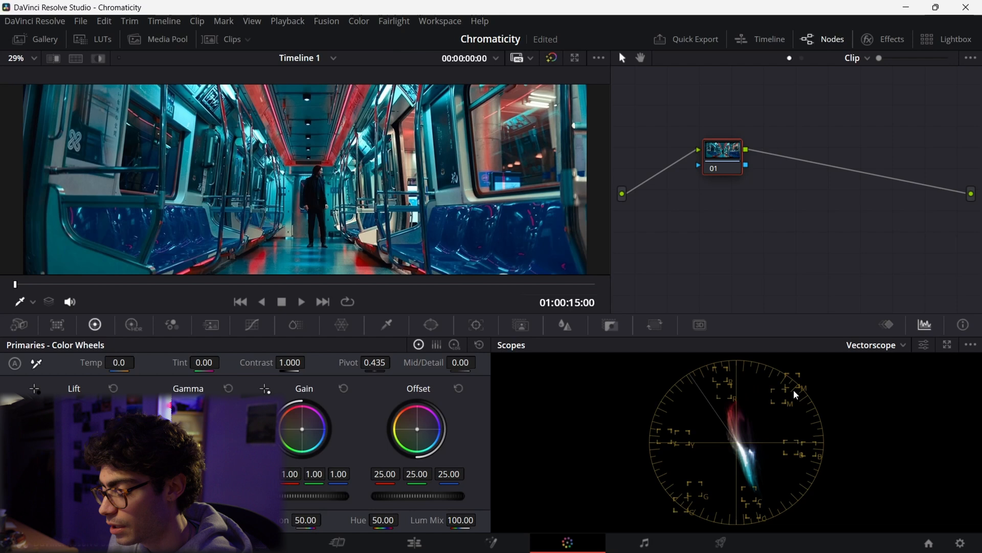